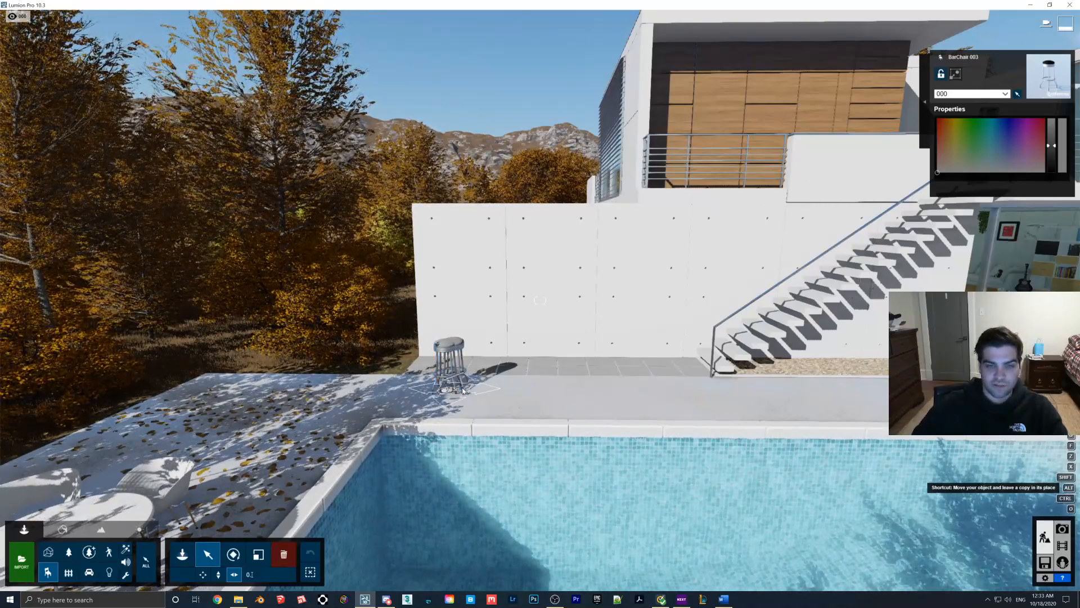
# - Alt-drag a copy of the bar stool across the terrace, leaving the original in place
pyautogui.moveTo(452, 372); pyautogui.dragTo(558, 386)
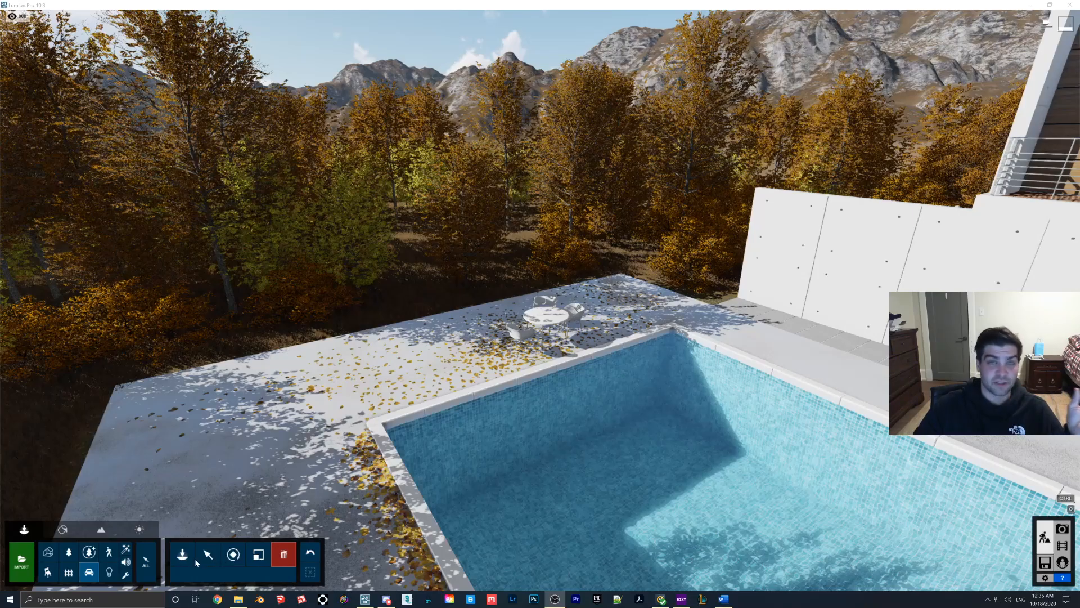
# - Place three cars from the Transport library onto the pool deck, two black and one silver
pyautogui.click(88, 572)
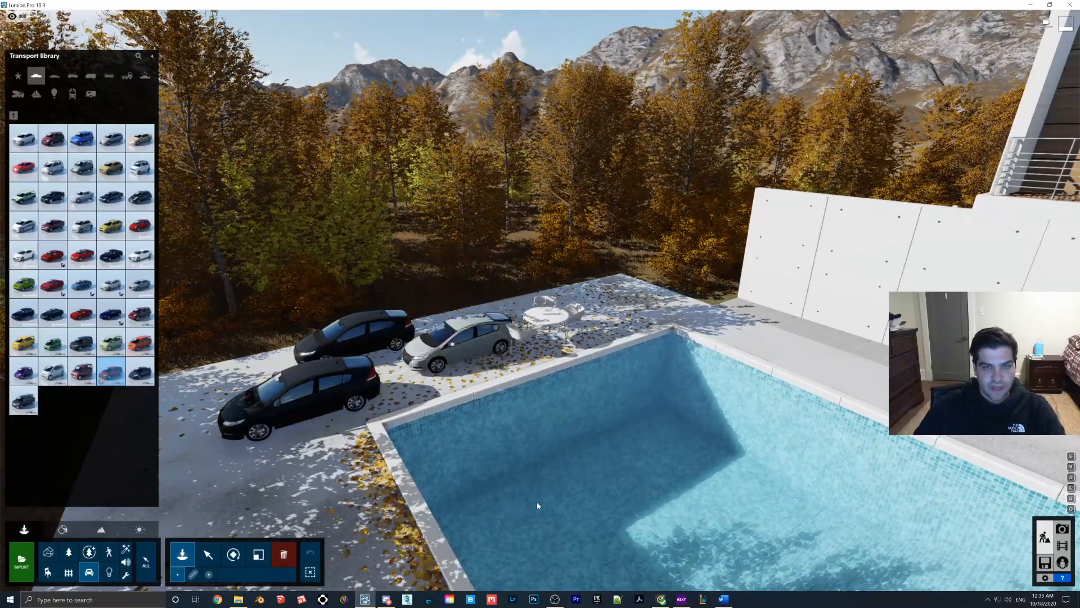
pyautogui.click(469, 344)
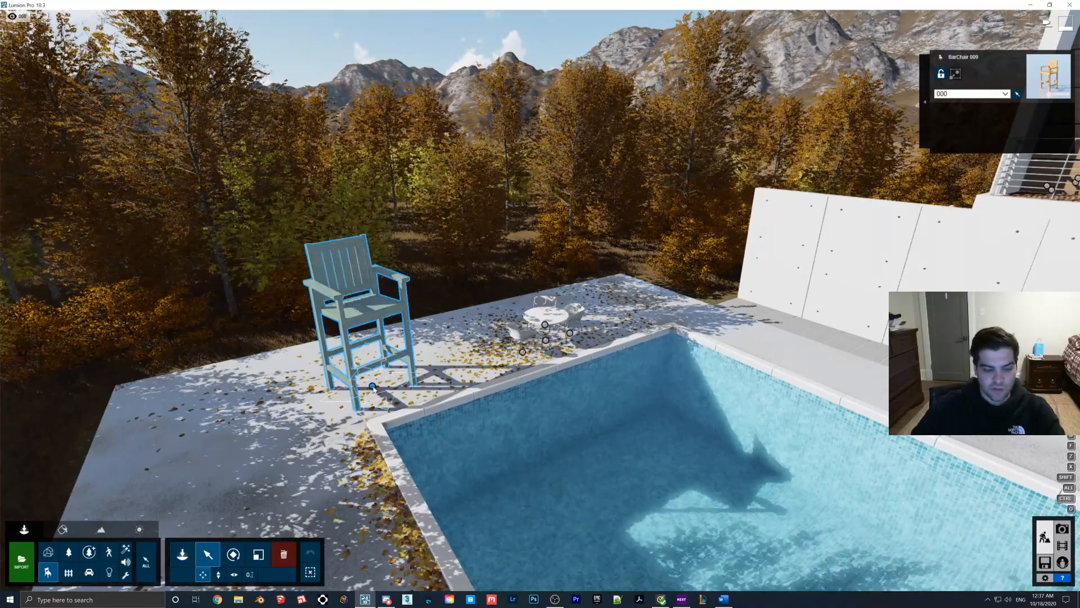
# - Place a tall wooden chair from the indoor library on the deck beside the pool
pyautogui.click(232, 553)
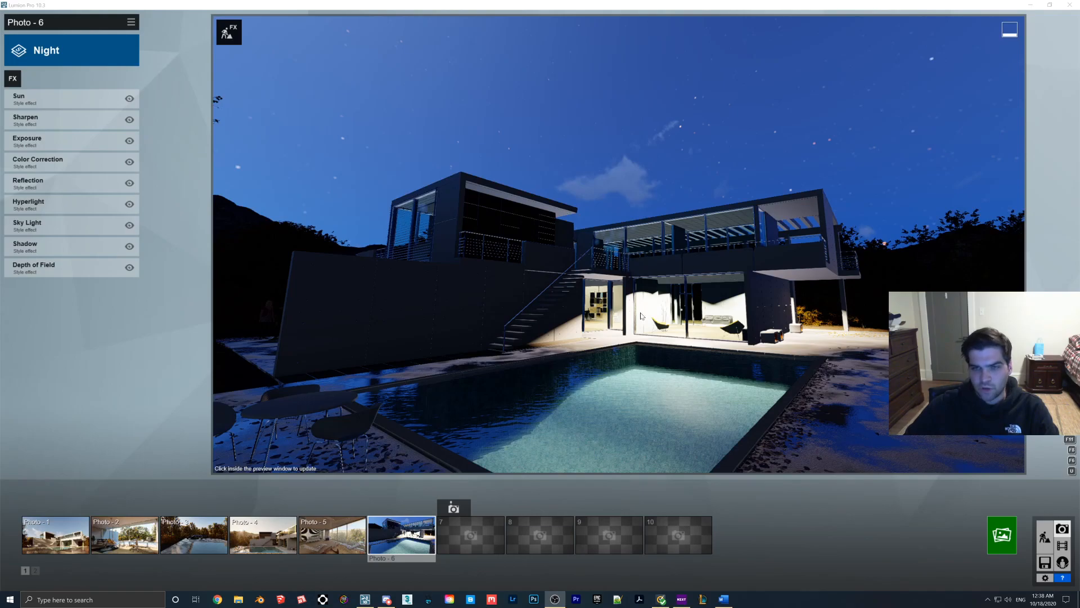
pyautogui.moveTo(694, 261)
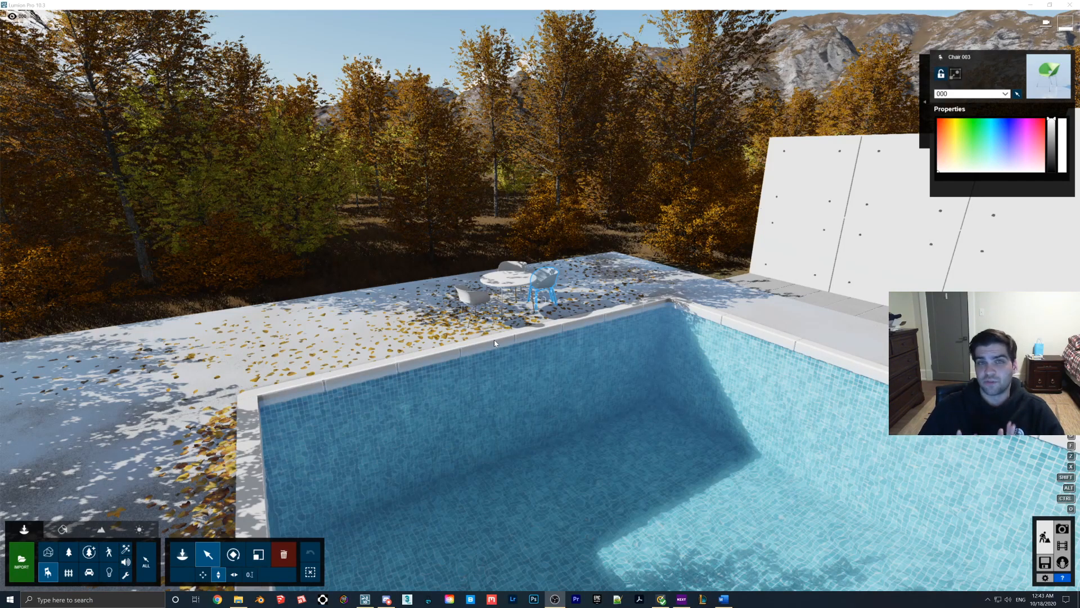
# - Move the chair so it sits next to the round table on the pool deck
pyautogui.click(541, 276)
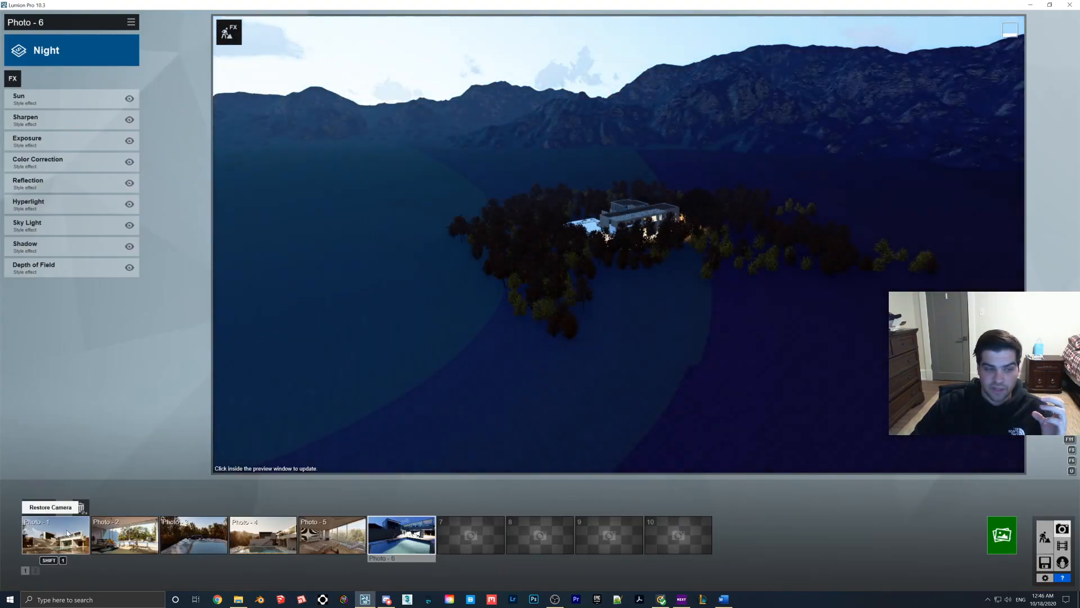
# - Return to the first saved photo view while setting up the aerial night shot
pyautogui.click(54, 535)
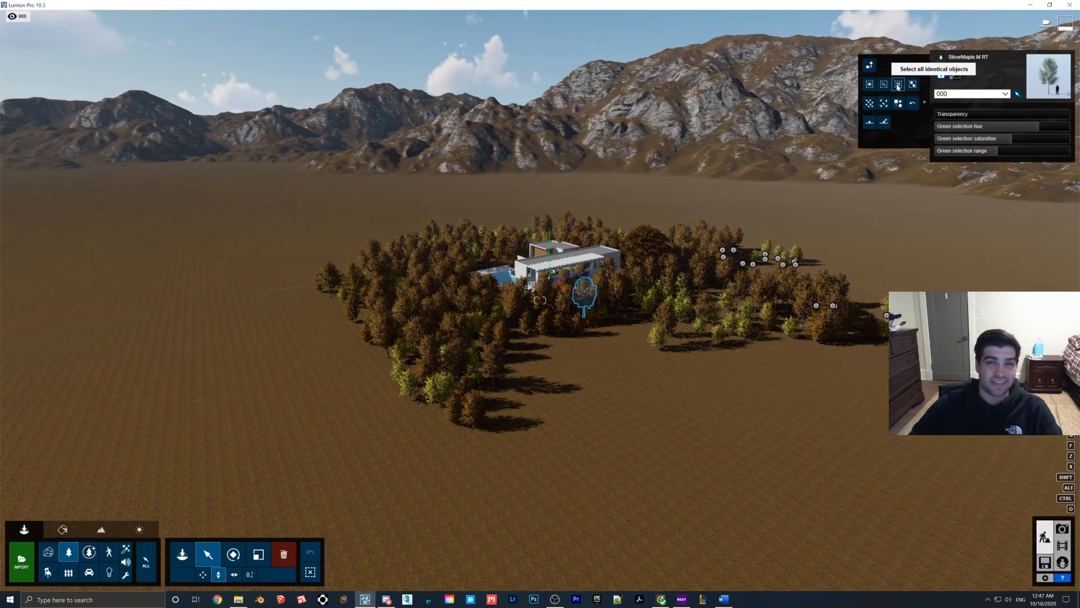
# - Select all identical maples, then Ctrl-drag a box to grab the whole tree mass around the house
pyautogui.click(898, 84)
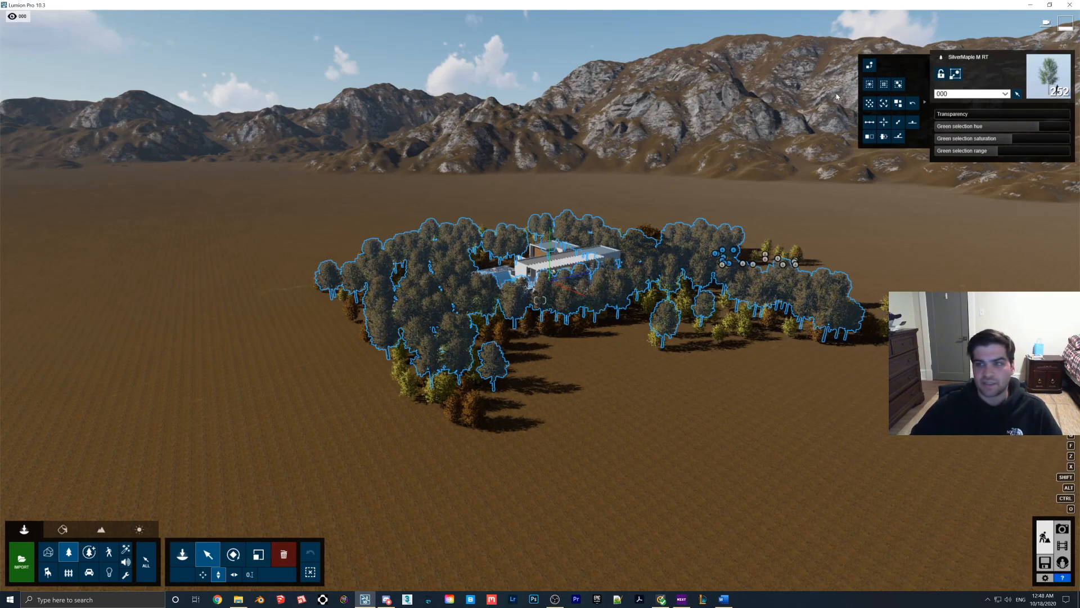
pyautogui.moveTo(870, 84)
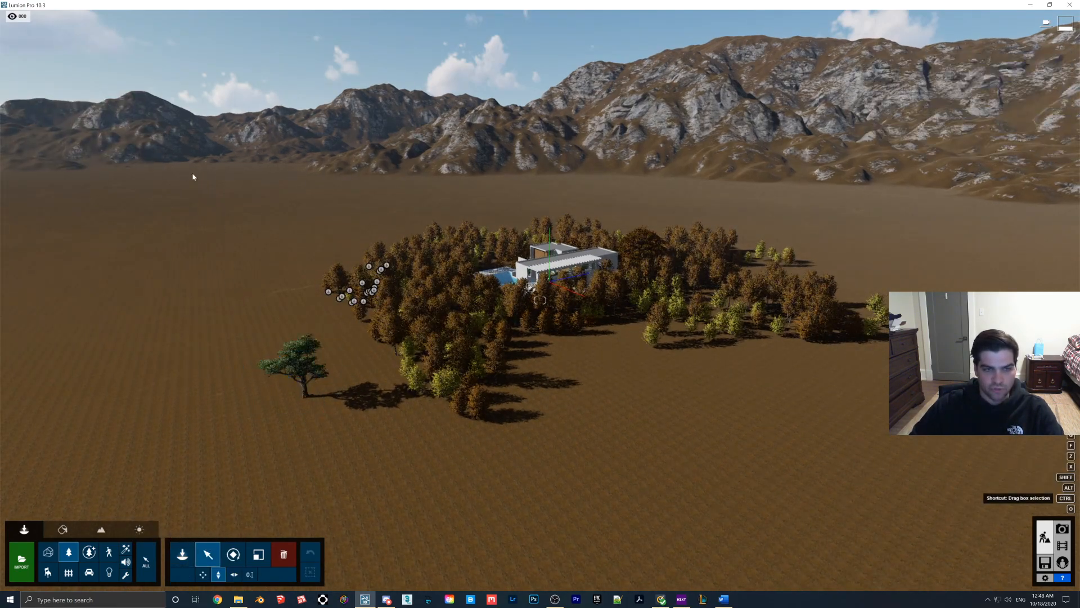
pyautogui.moveTo(182, 174); pyautogui.dragTo(530, 452)
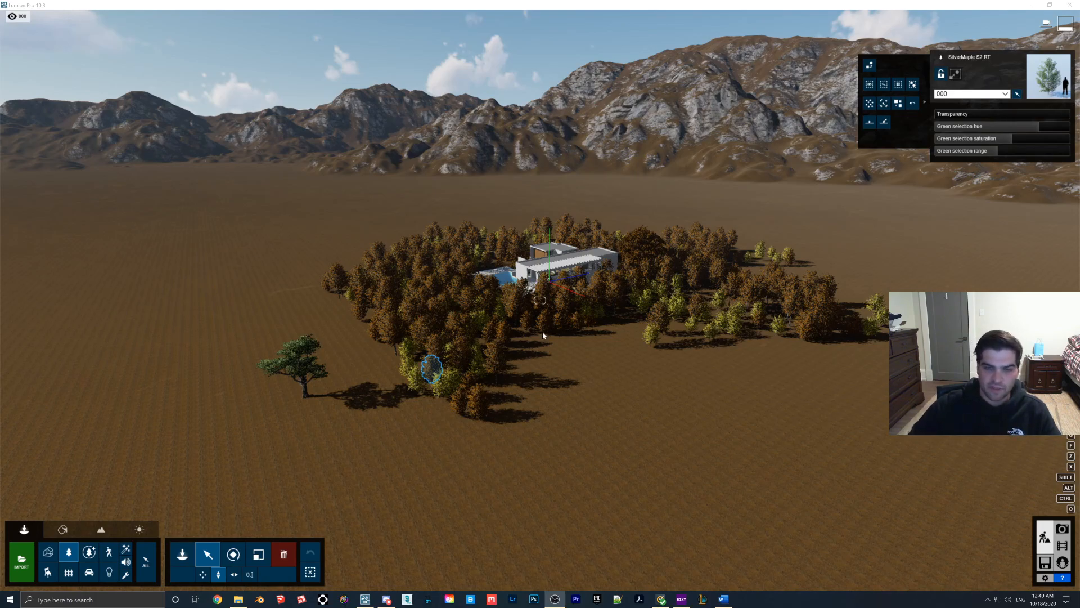
# - Move one maple from the forest edge onto open ground, constrained along the X axis
pyautogui.click(430, 367)
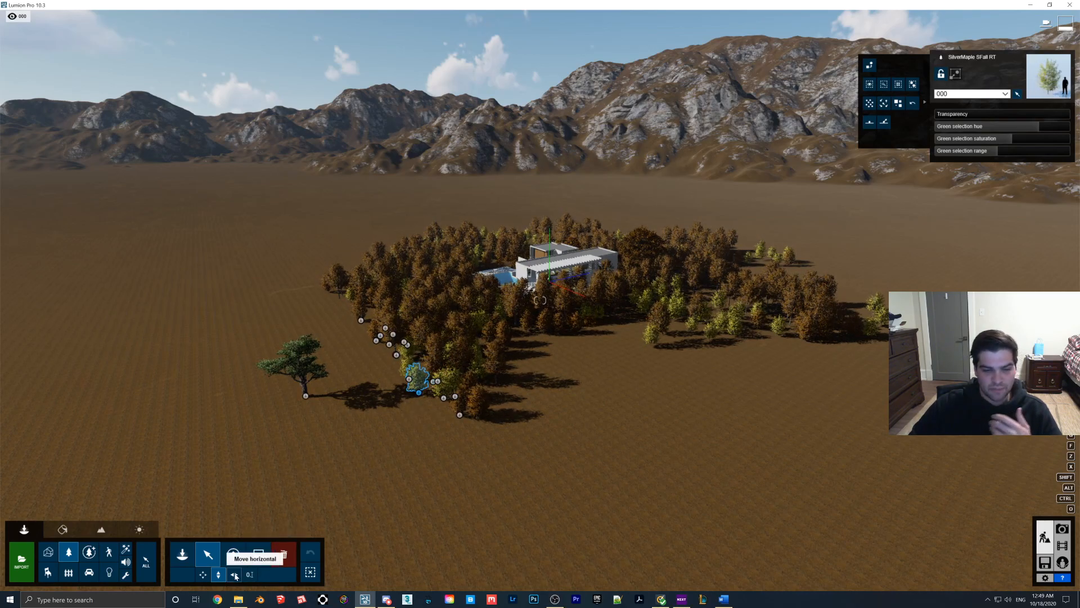
pyautogui.moveTo(417, 376); pyautogui.dragTo(579, 455)
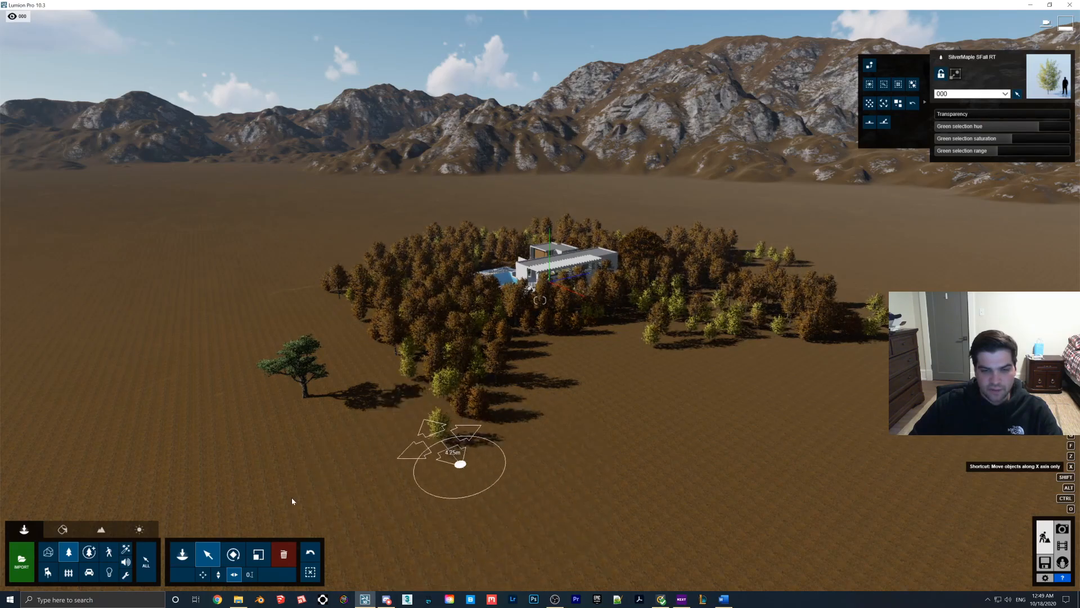
pyautogui.moveTo(460, 463); pyautogui.dragTo(461, 469)
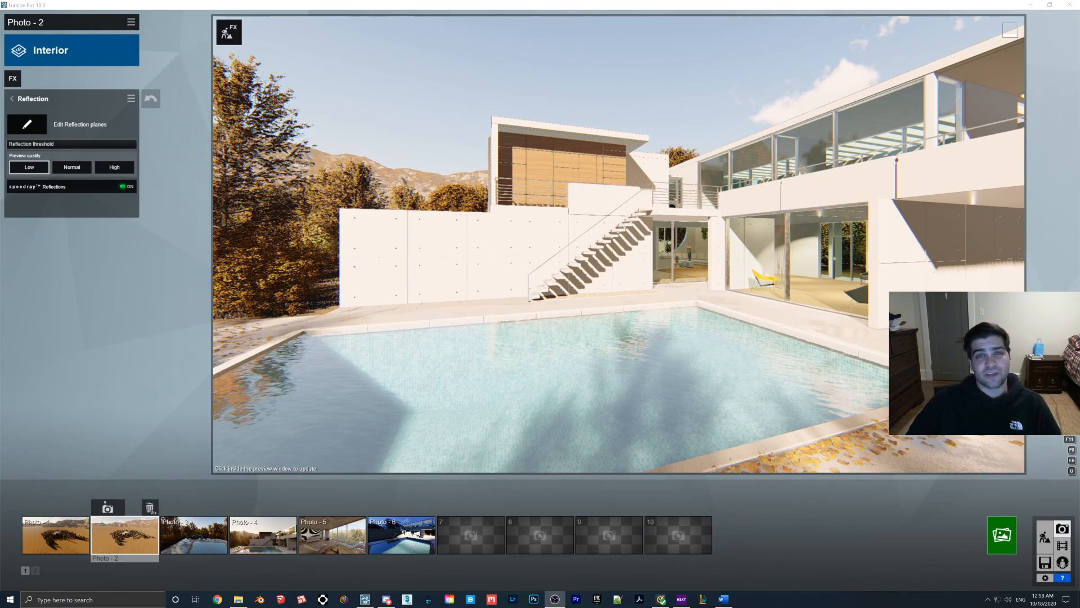
pyautogui.moveTo(174, 341)
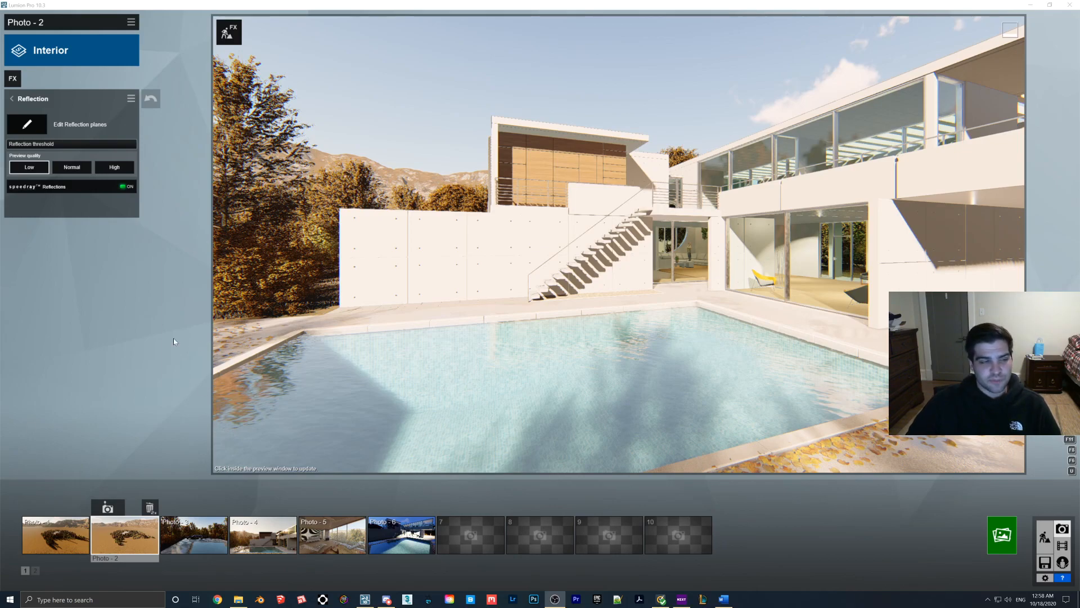